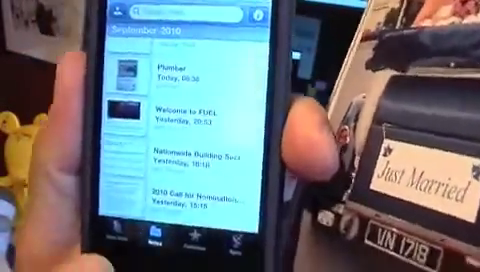
- Start a manual sync from the Synchronization screen to upload the pending snapshot note
scroll("up", 3)
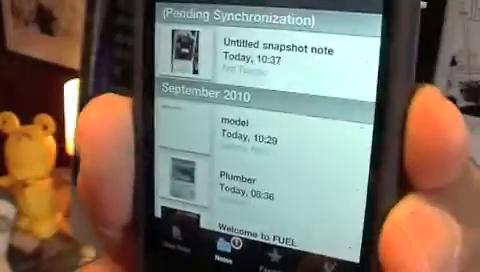
scroll("down", 3)
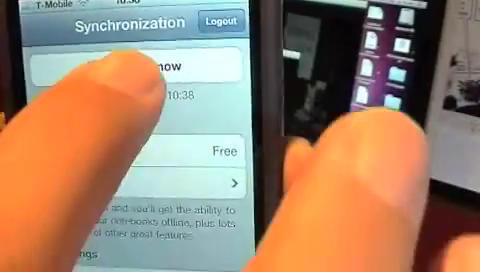
left_click(140, 65)
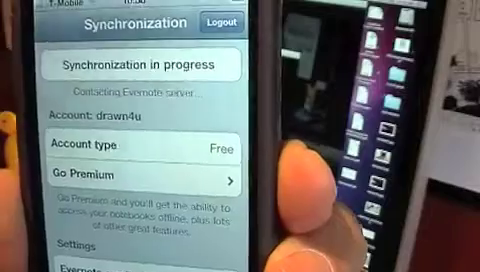